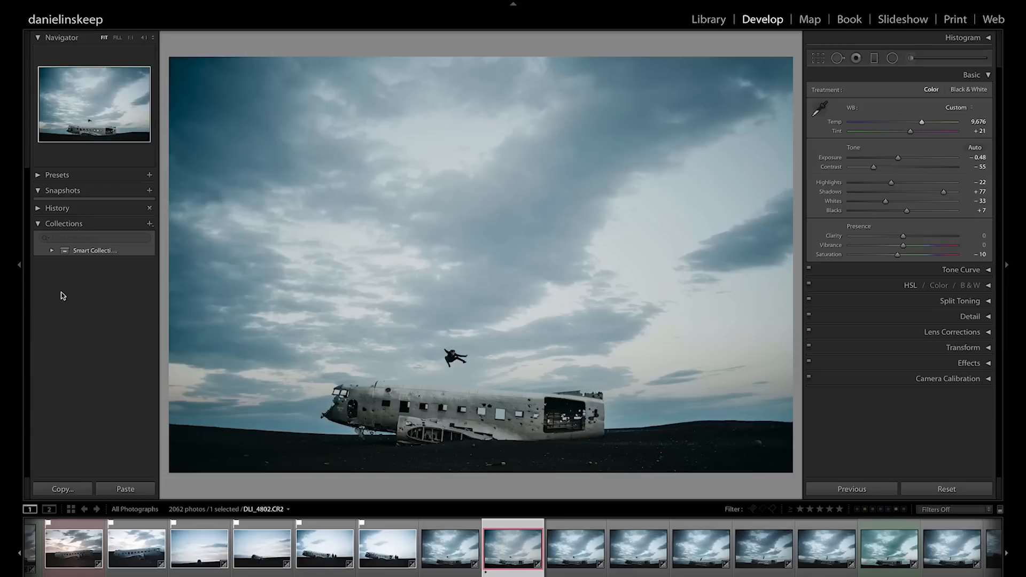
Crop the plane-wreck photo to a vertical 4x5 frame around the wreck and jumping figure
{"action": "left_click", "coordinate": [818, 58]}
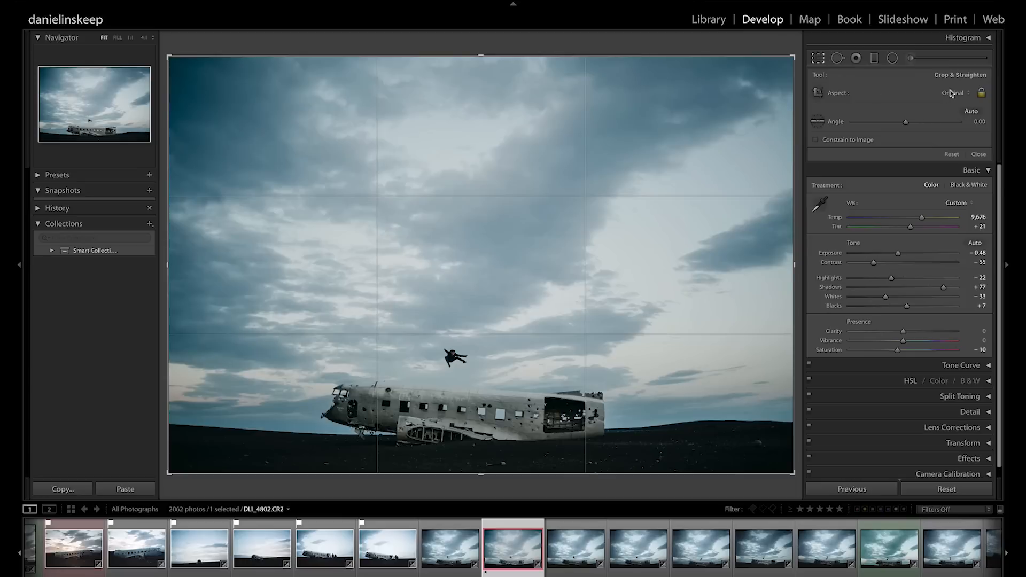
{"action": "left_click", "coordinate": [953, 92]}
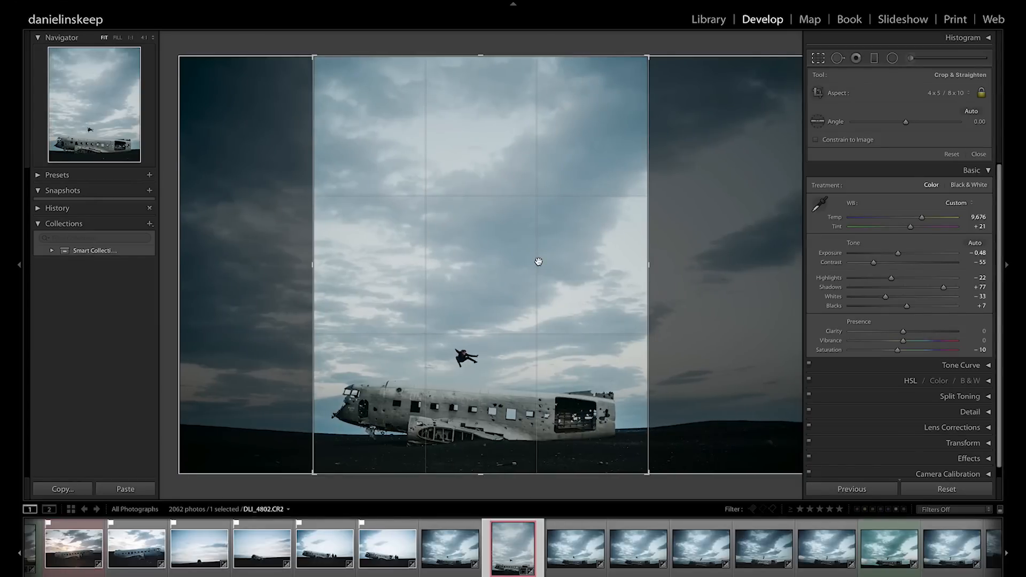
Export the photo as JPEG, quality 76, resized to 1080 px on the short edge
{"action": "left_click", "coordinate": [40, 4]}
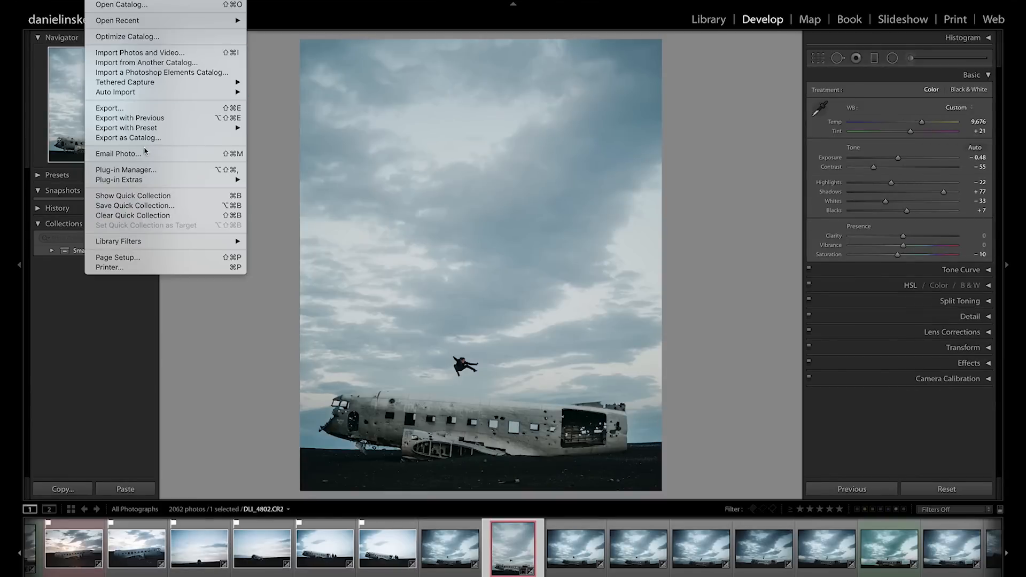
{"action": "left_click", "coordinate": [109, 108]}
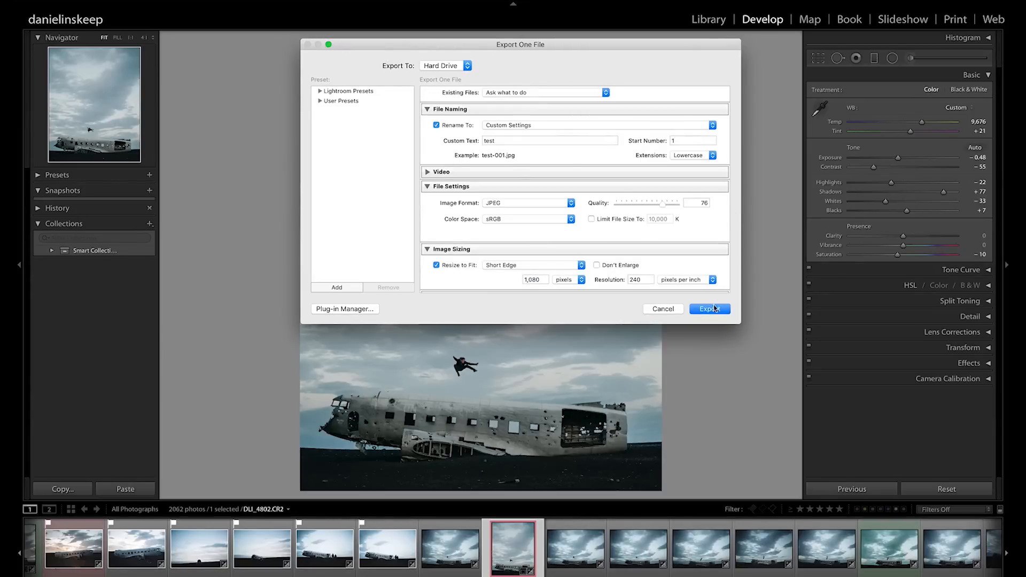
{"action": "left_click", "coordinate": [709, 309]}
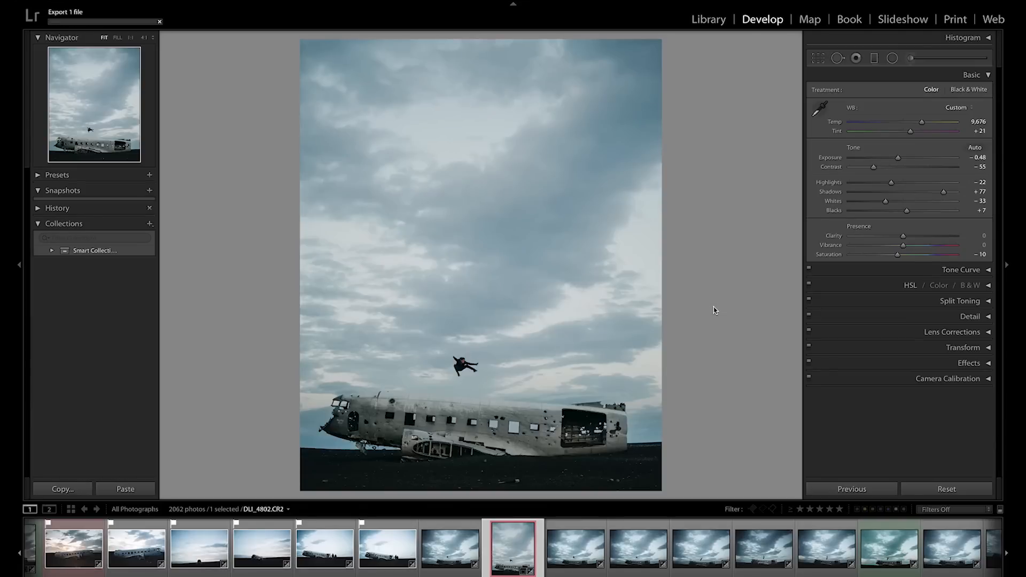